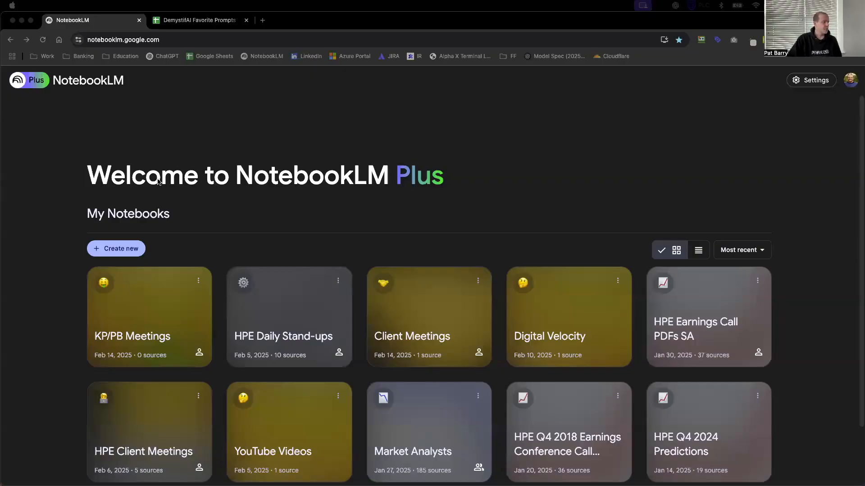
pyautogui.moveTo(519, 175)
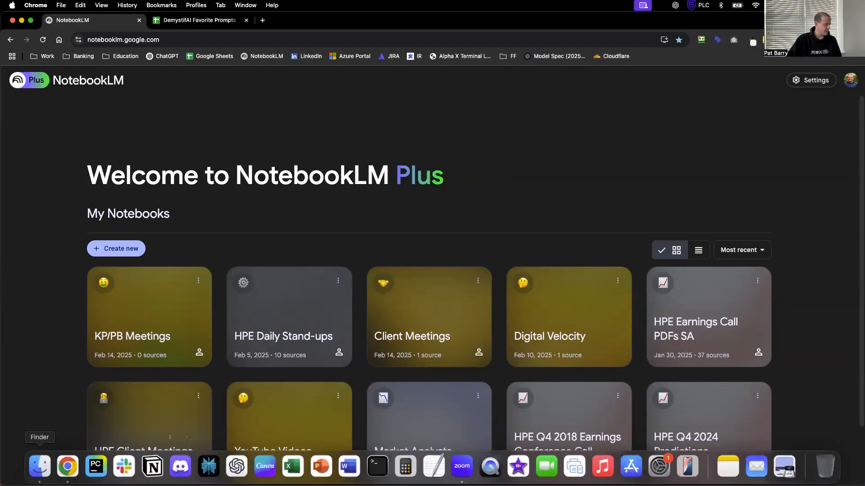
# Locate the 2025-02-12 morning meeting recording inside Documents' Zoom recordings folder
pyautogui.click(40, 466)
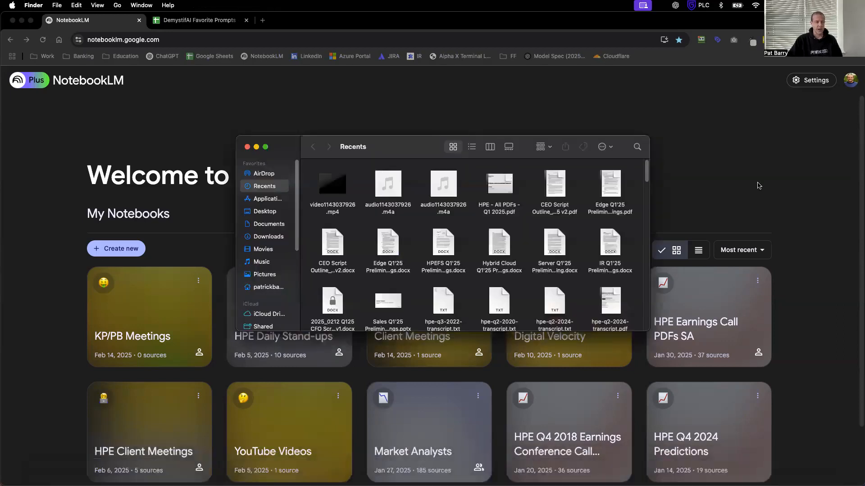
pyautogui.moveTo(274, 226)
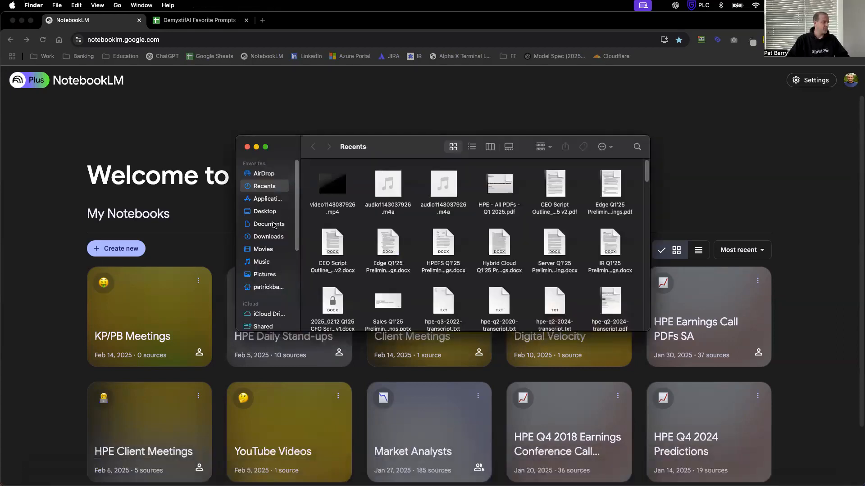
pyautogui.click(269, 224)
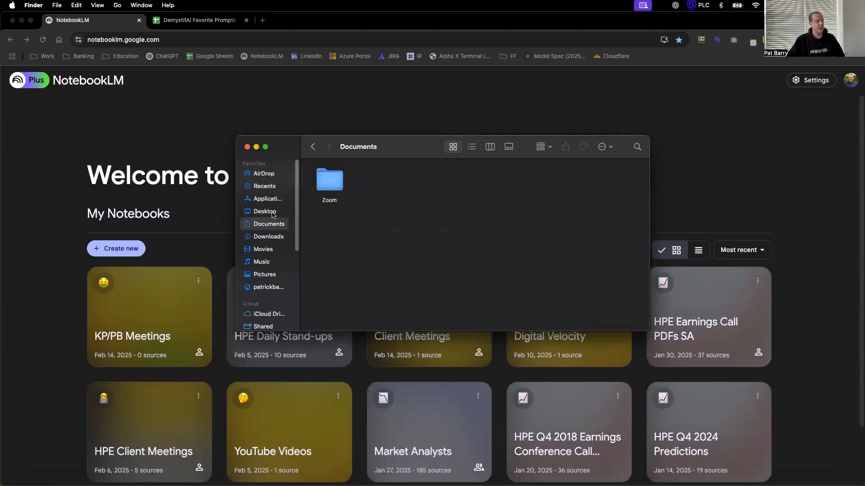
pyautogui.moveTo(279, 221)
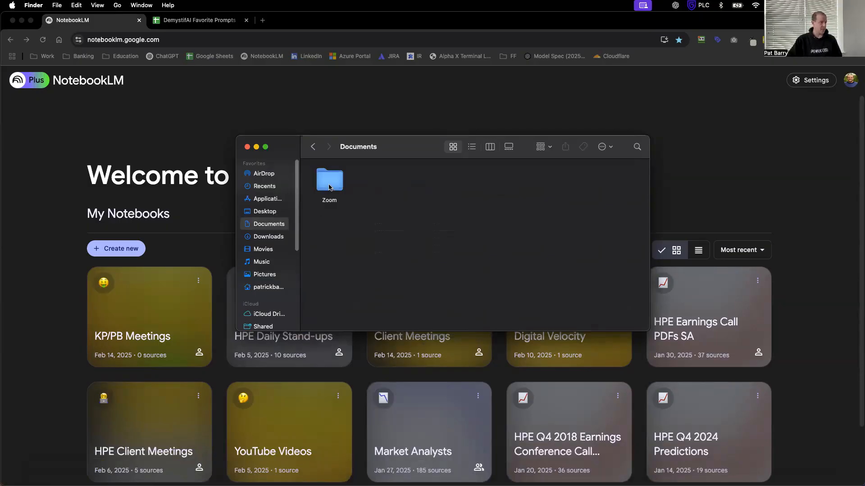
pyautogui.doubleClick(329, 180)
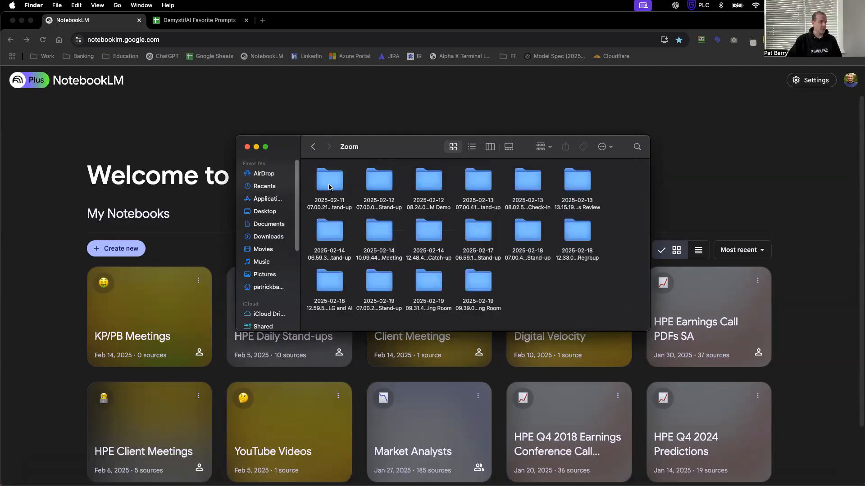
pyautogui.moveTo(578, 297)
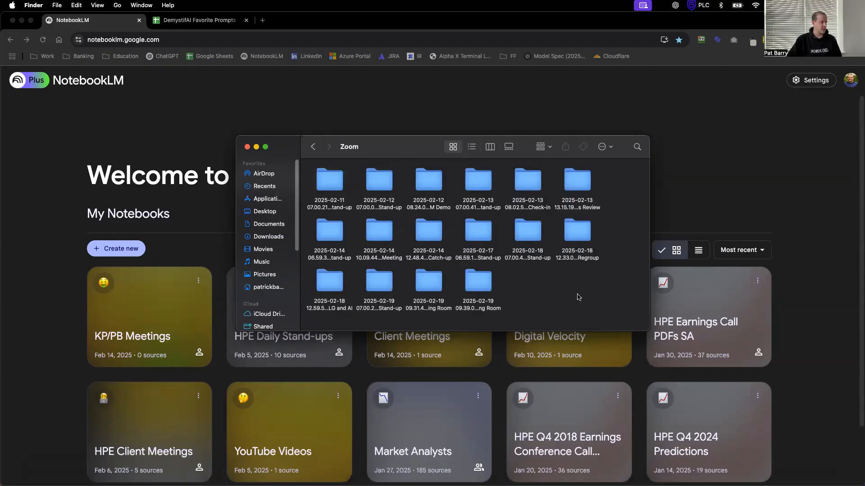
pyautogui.doubleClick(428, 180)
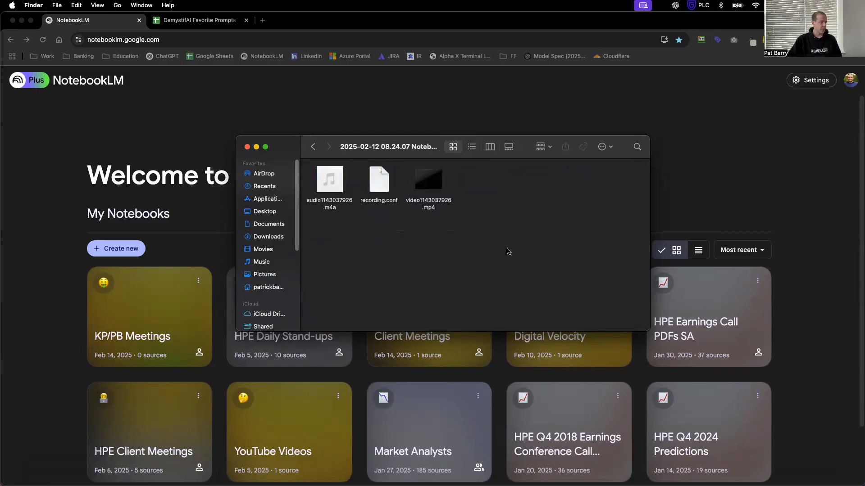
pyautogui.click(329, 180)
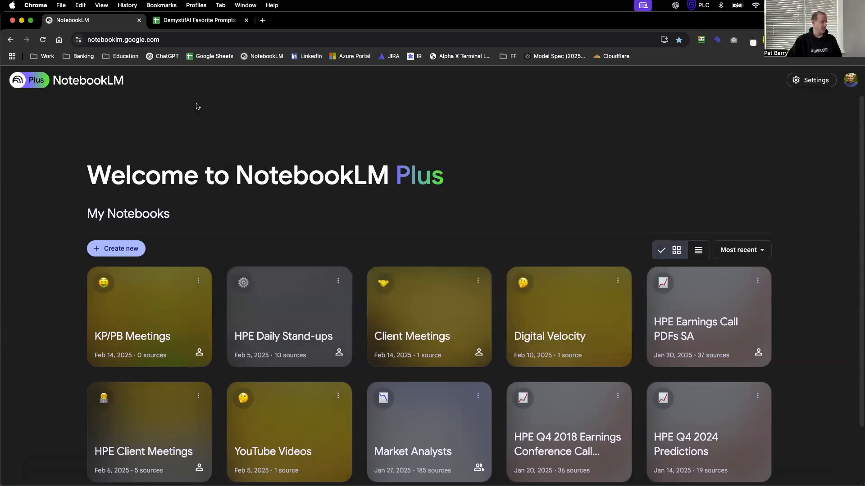
pyautogui.moveTo(296, 244)
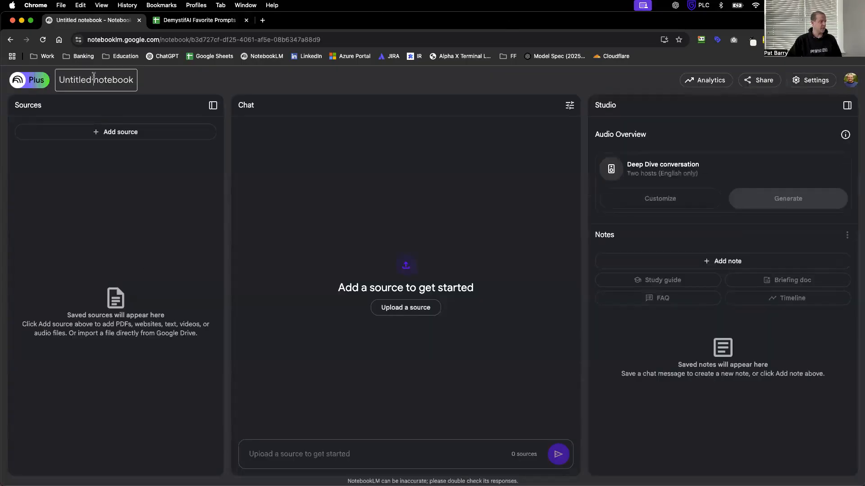
# Name the new notebook Meetings Notes and upload the meeting audio as a source
pyautogui.write('Meetings Notes')
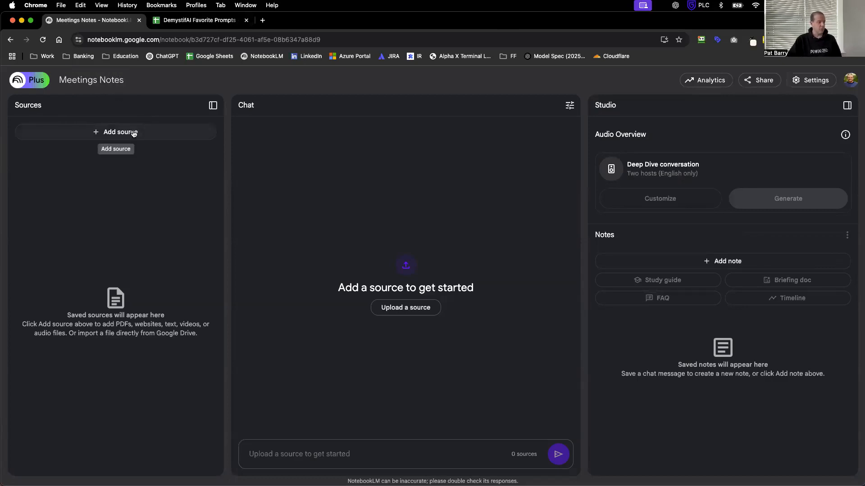
pyautogui.moveTo(140, 139)
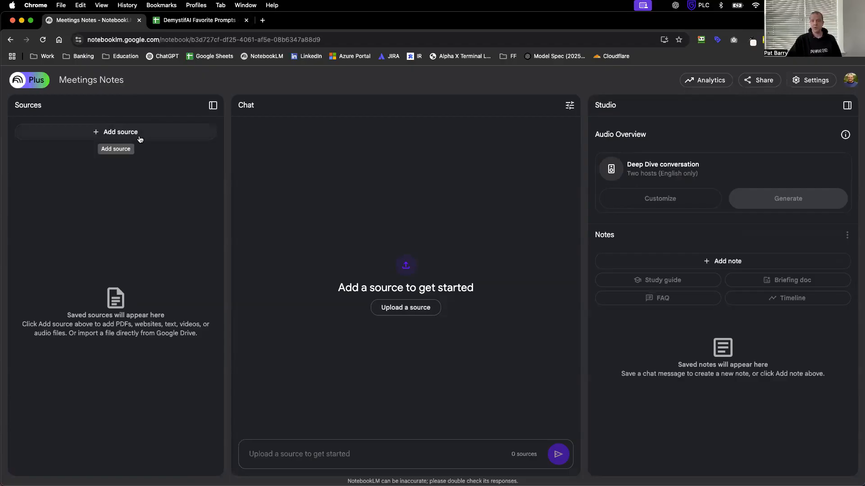
pyautogui.click(115, 132)
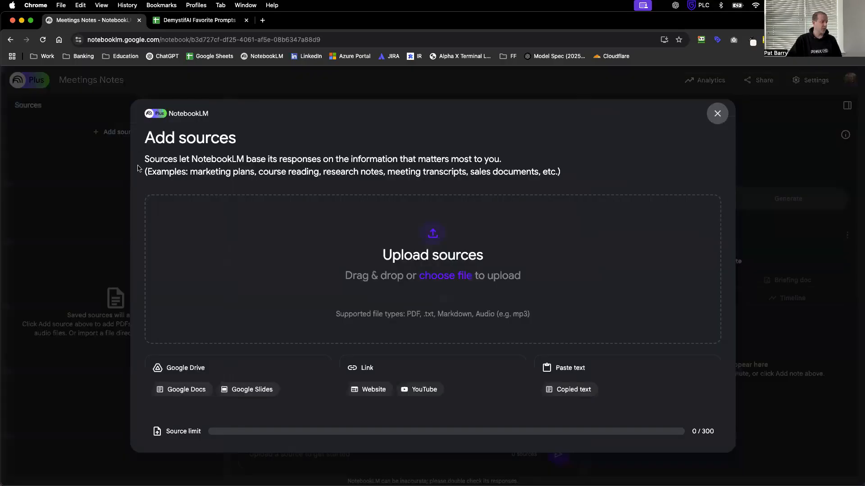
pyautogui.moveTo(437, 282)
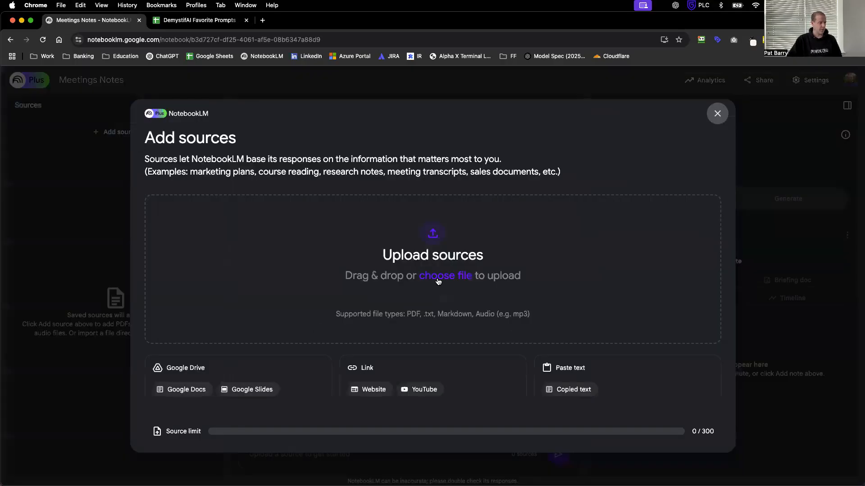
pyautogui.click(444, 276)
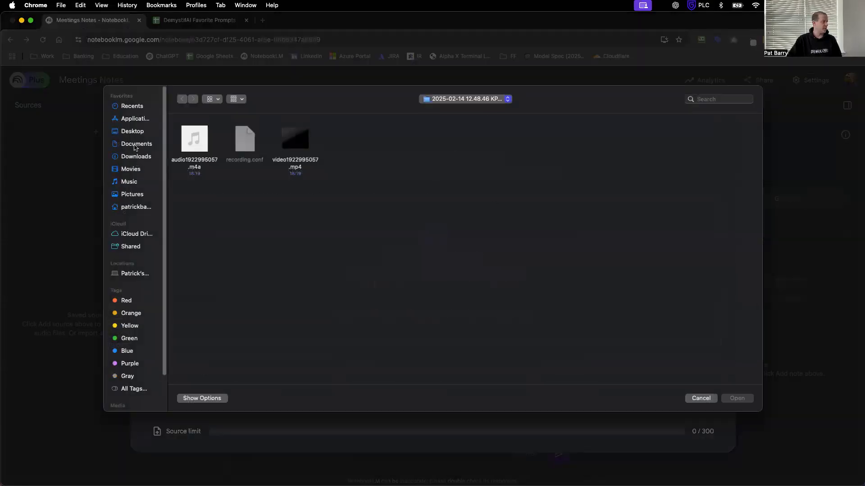
pyautogui.click(182, 99)
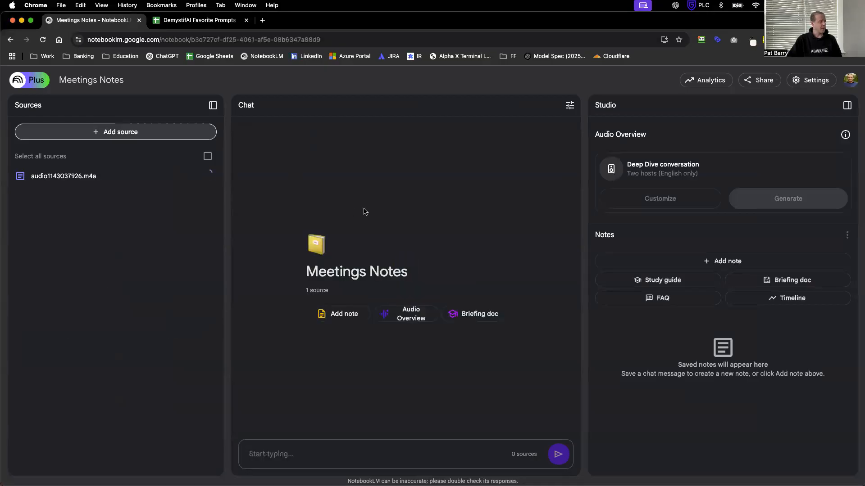
pyautogui.click(208, 156)
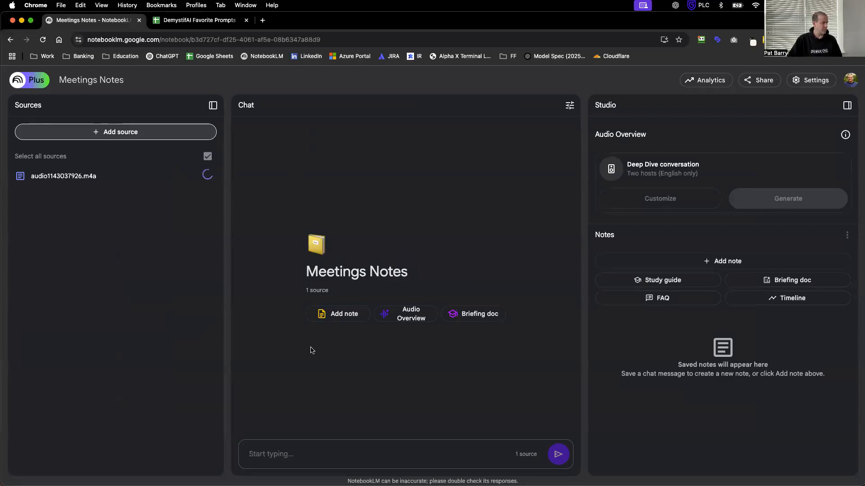
pyautogui.moveTo(344, 355)
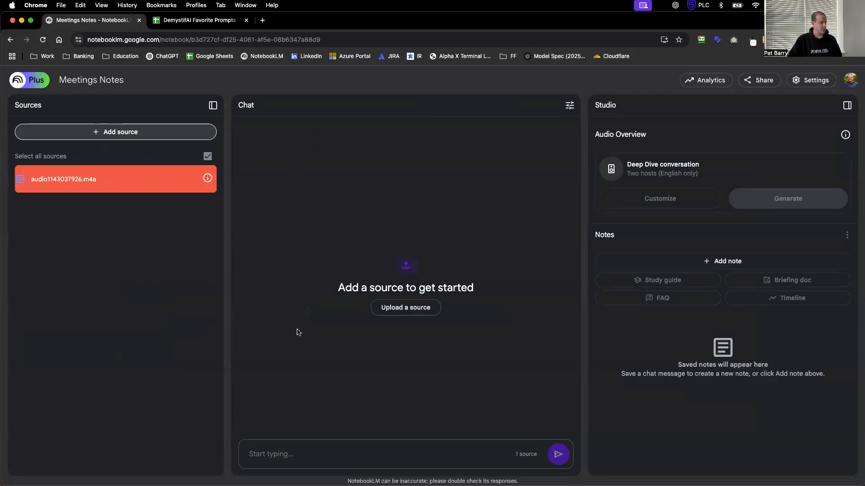
# Remove the failed audio source from Meetings Notes and re-upload the meeting audio file
pyautogui.click(20, 179)
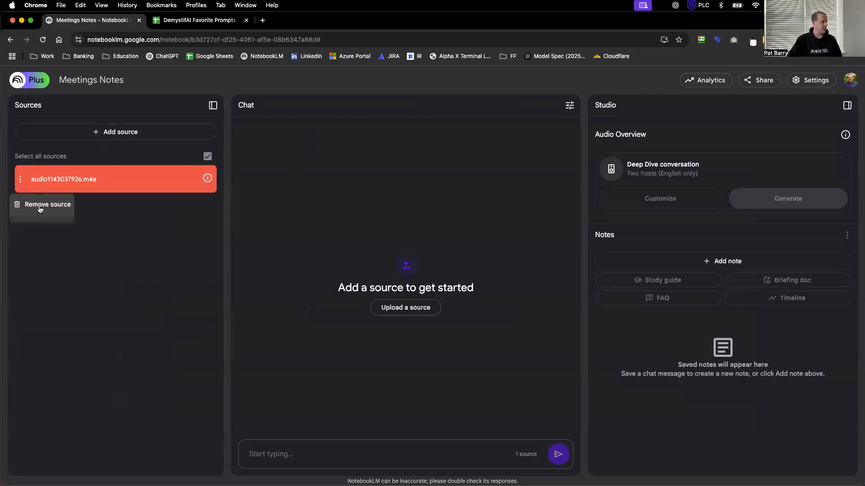
pyautogui.click(47, 205)
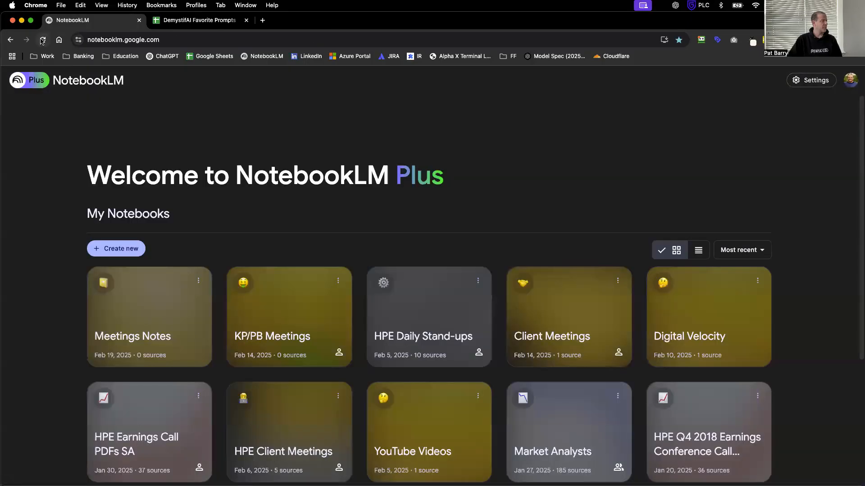
pyautogui.click(850, 81)
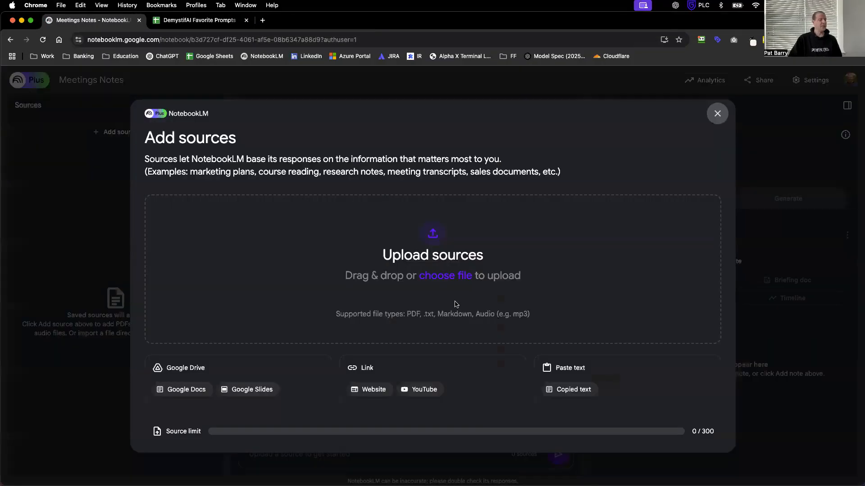
pyautogui.click(445, 275)
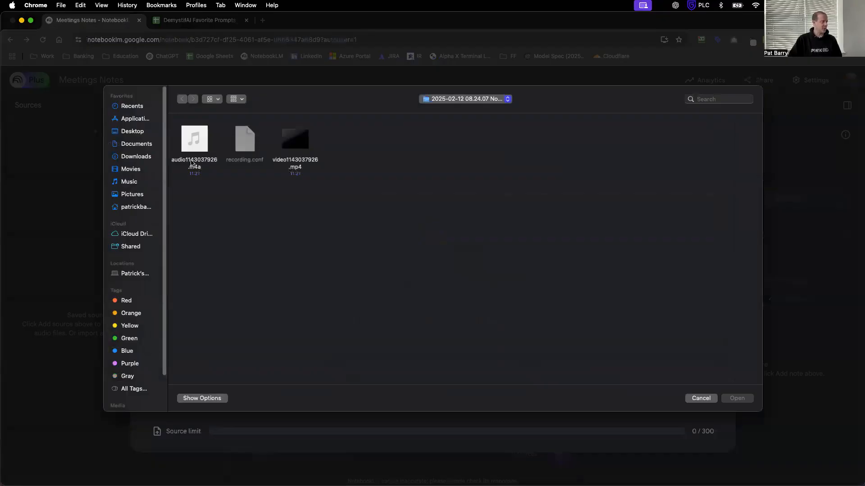
pyautogui.click(194, 138)
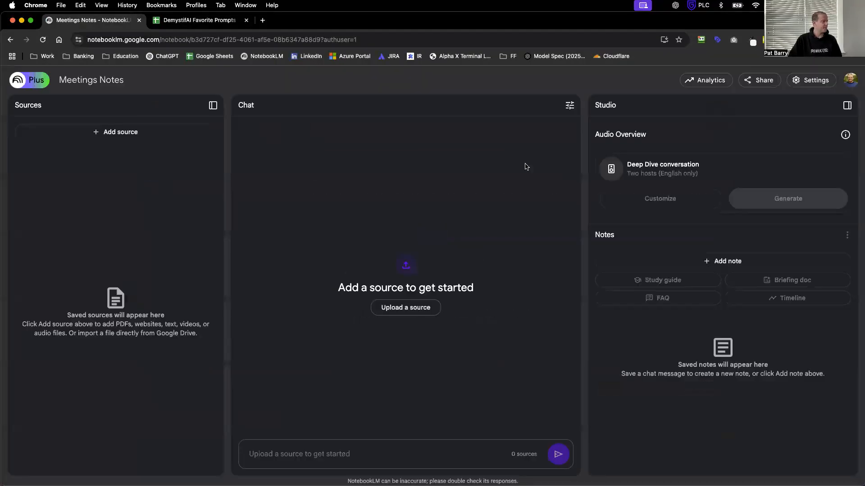
pyautogui.moveTo(370, 190)
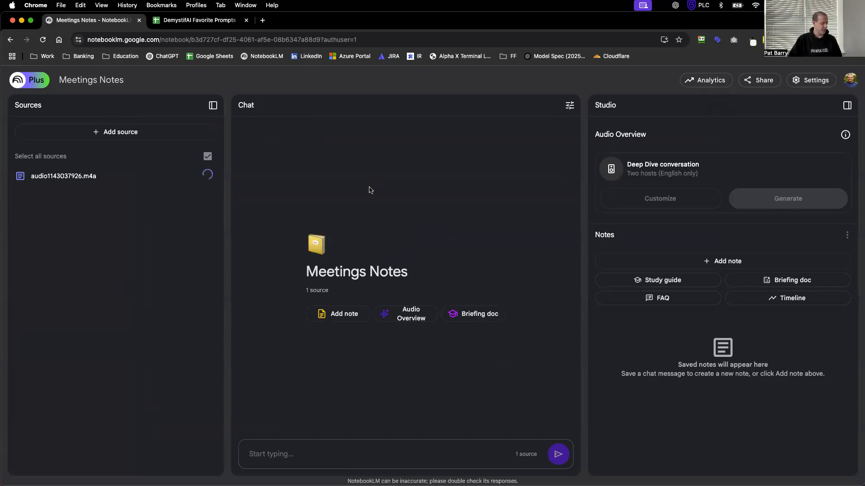
pyautogui.moveTo(356, 319)
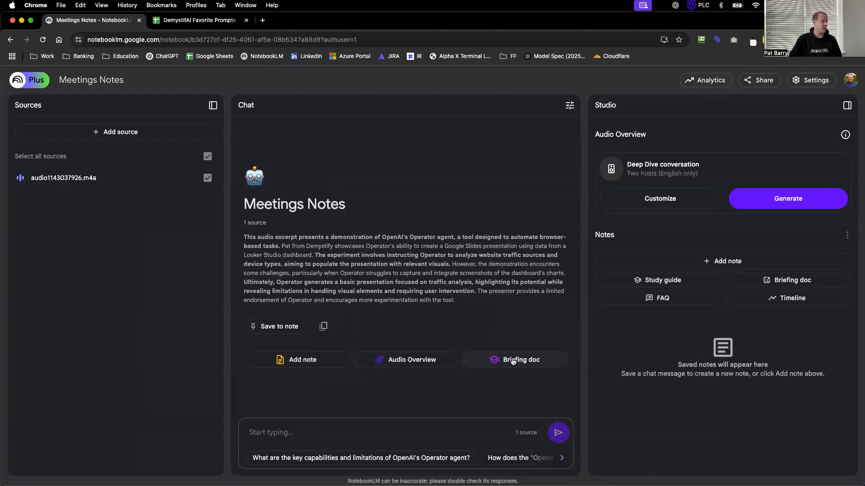
pyautogui.moveTo(426, 247)
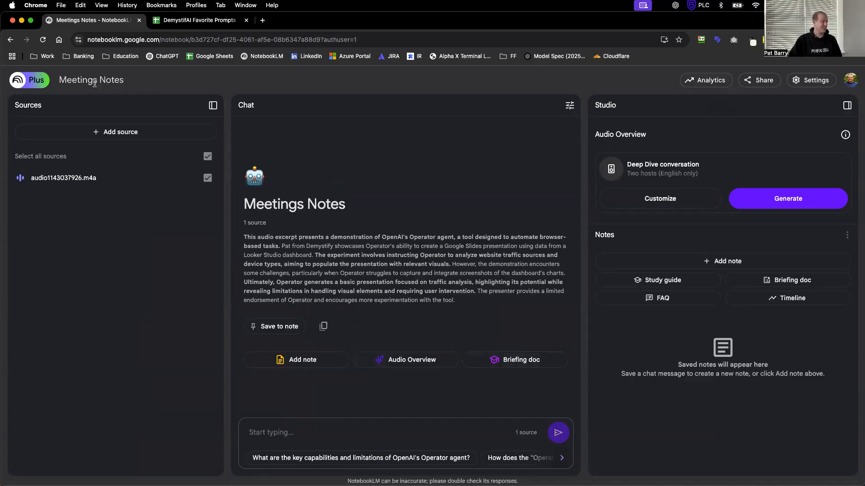
# Rename the meeting audio source to '02.29.2025_Company Meeting notes…' and save
pyautogui.click(20, 178)
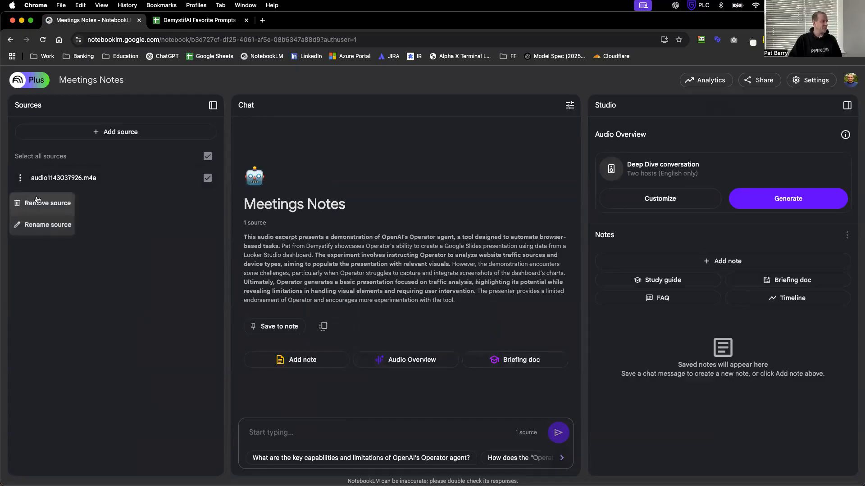
pyautogui.click(48, 225)
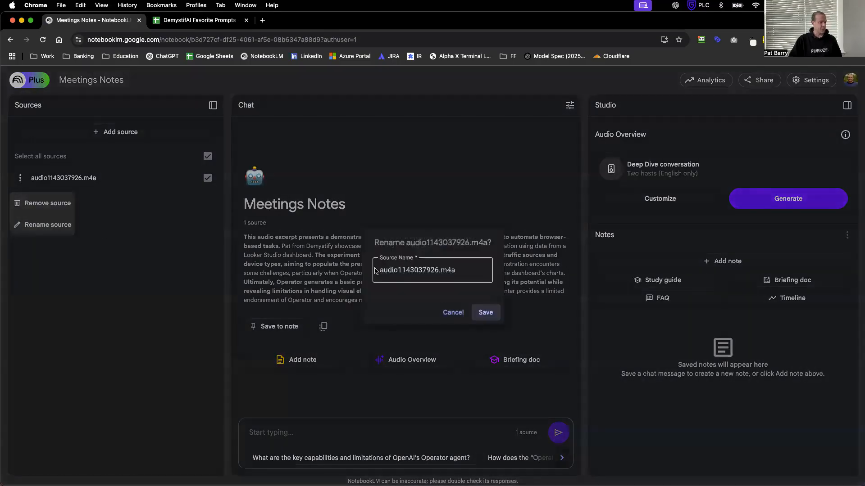
pyautogui.write('0')
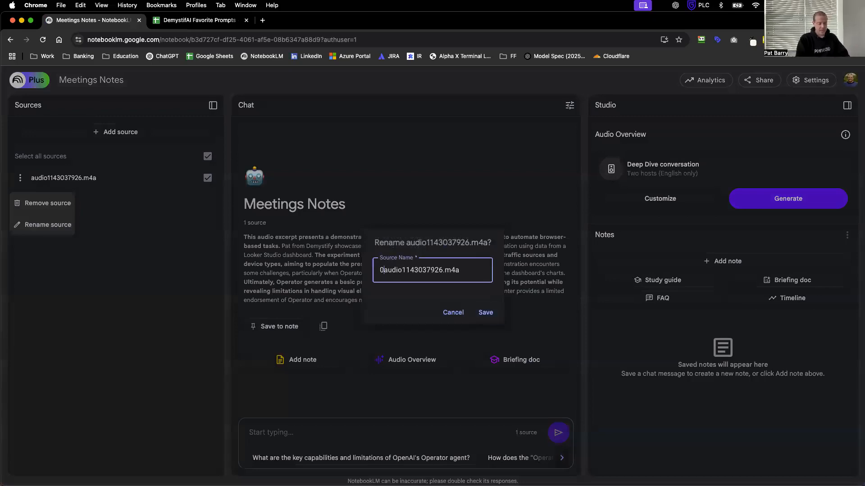
pyautogui.write('2.29')
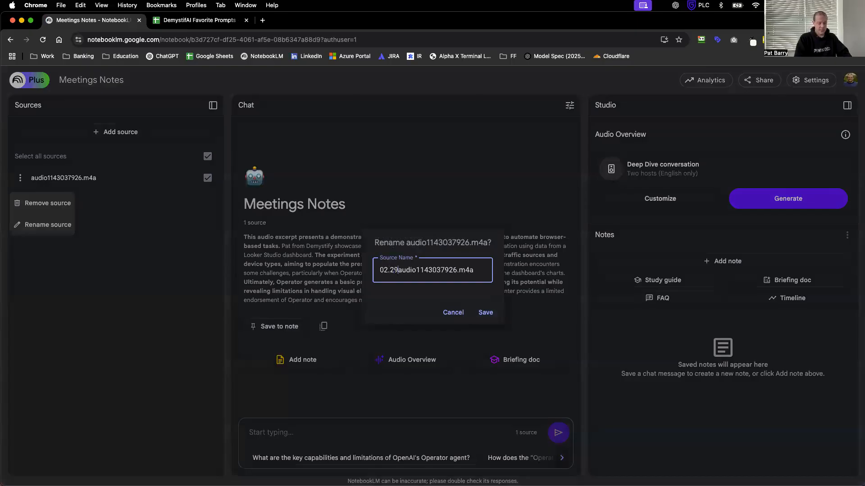
pyautogui.write('.2025_Compnay Meeting au')
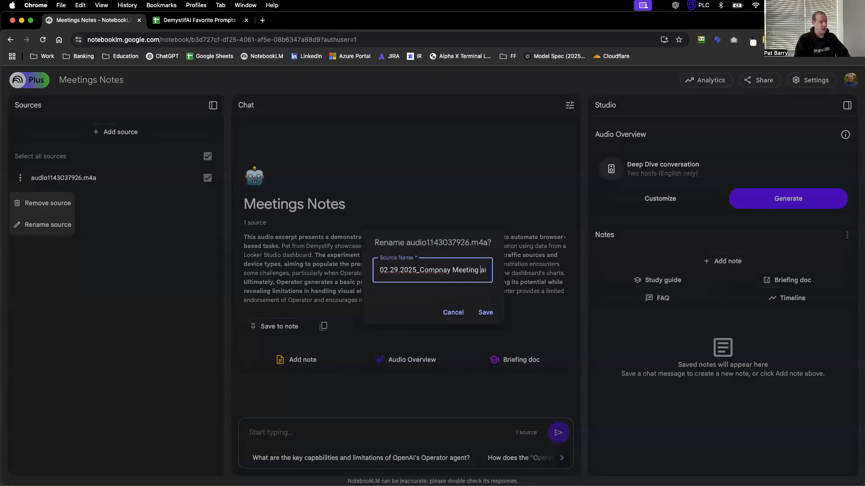
pyautogui.write('notes')
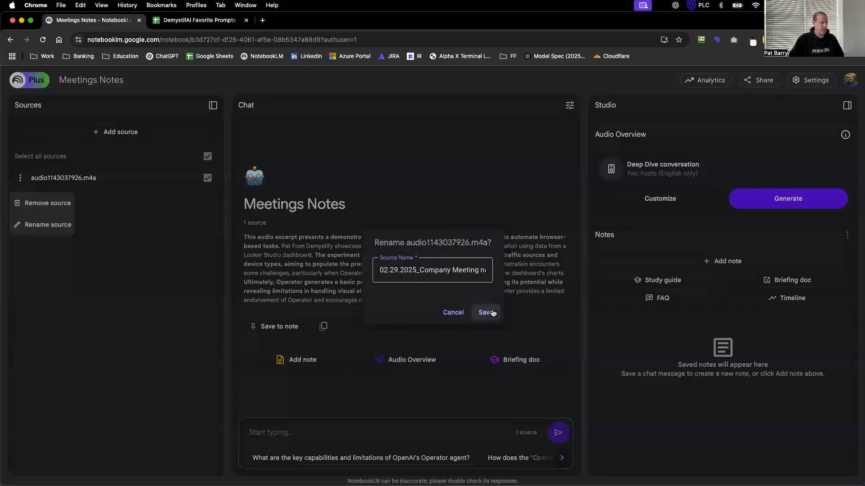
pyautogui.click(487, 312)
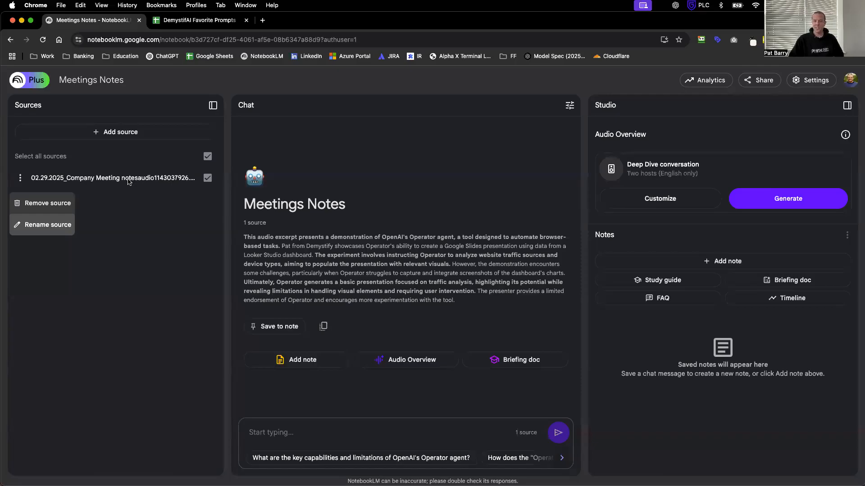
pyautogui.click(128, 220)
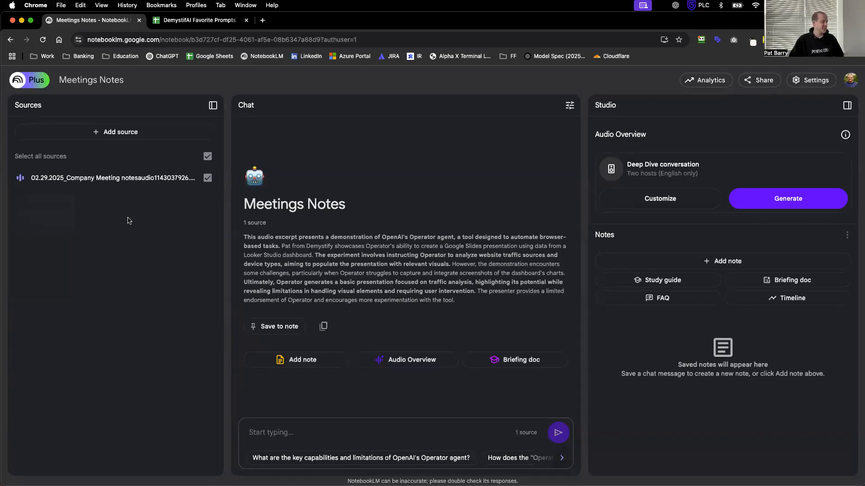
pyautogui.moveTo(109, 188)
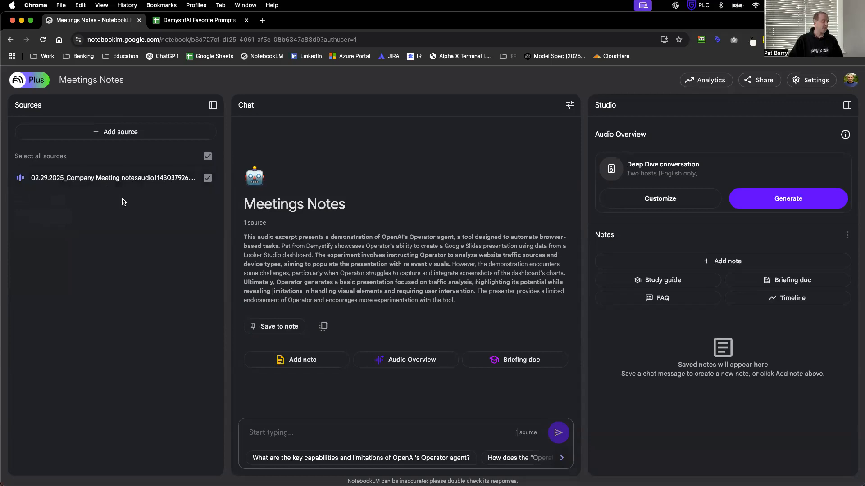
# Paste the saved outline-summary prompt for the daily stand-up audio into the chat box
pyautogui.click(200, 20)
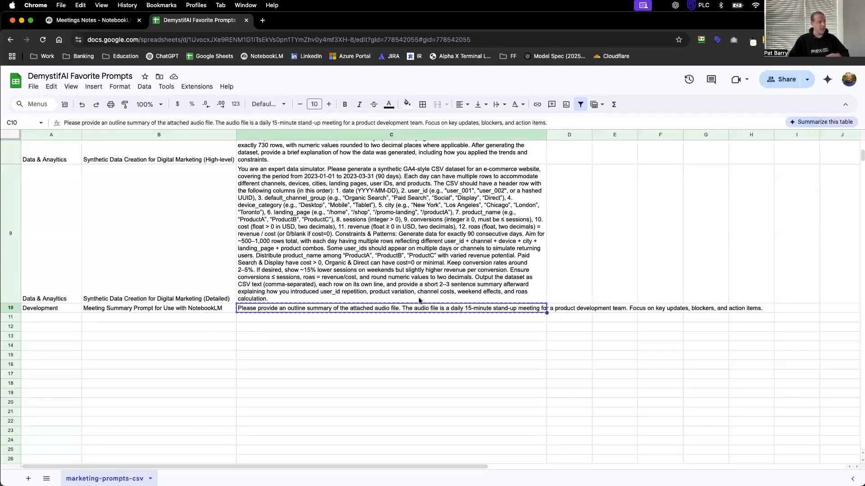
pyautogui.click(90, 20)
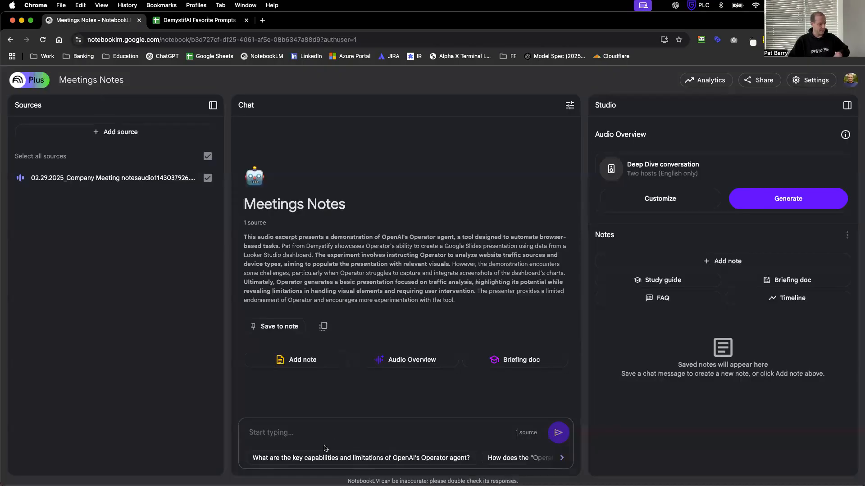
pyautogui.write('Please provide an outline summary of the attached audio file. The audio file is a daily 15-minute stand-up meeting for a product development team. Focus on key updates, blockers, and action items.')
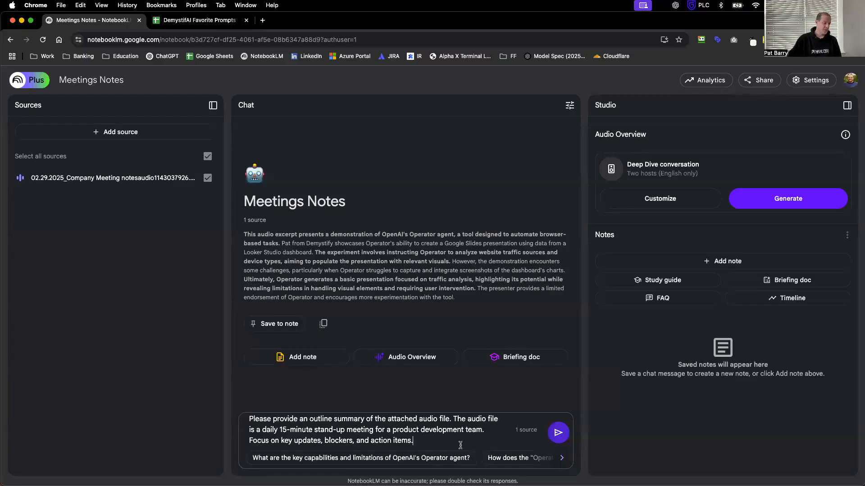
# Send the outline summary request, review the structured response, and rate it thumbs-up
pyautogui.click(557, 433)
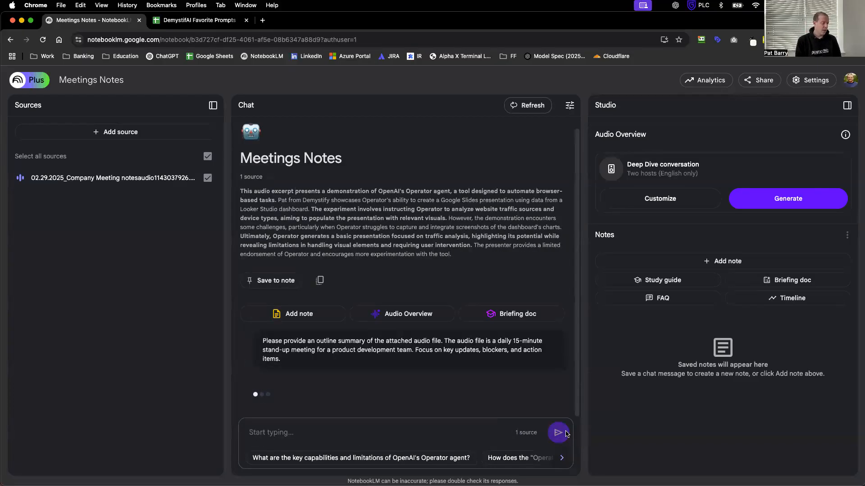
pyautogui.click(558, 433)
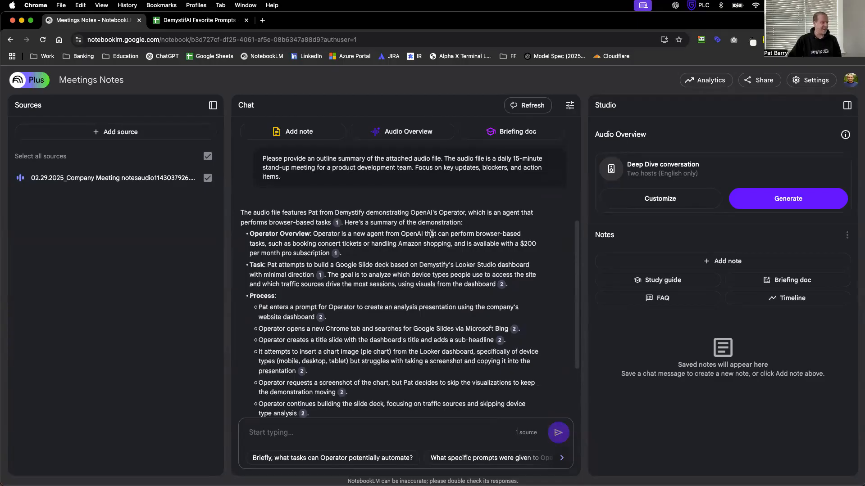
pyautogui.scroll(-3)
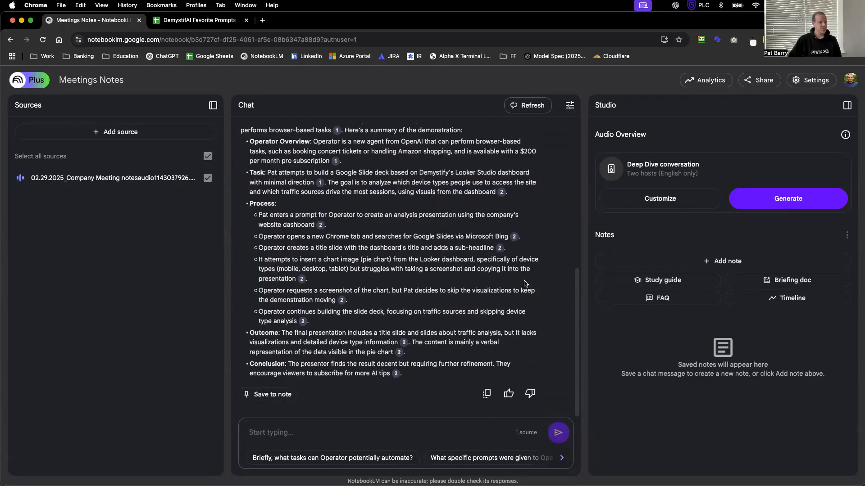
pyautogui.moveTo(494, 398)
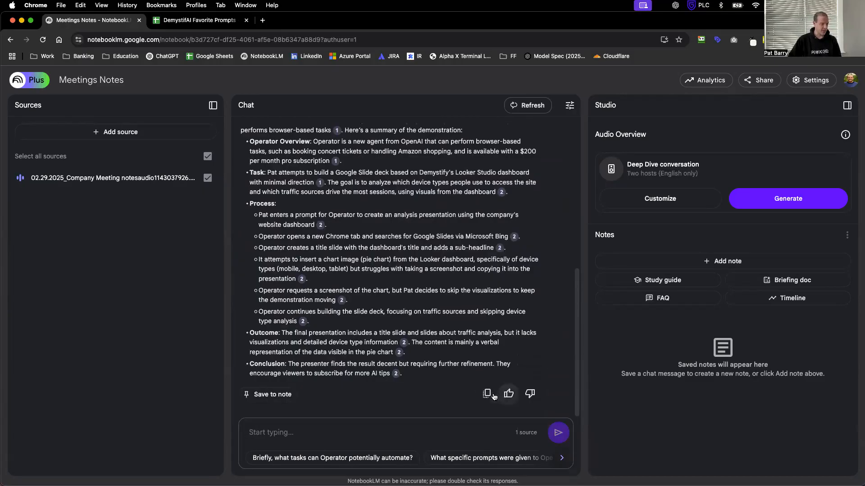
pyautogui.moveTo(487, 393)
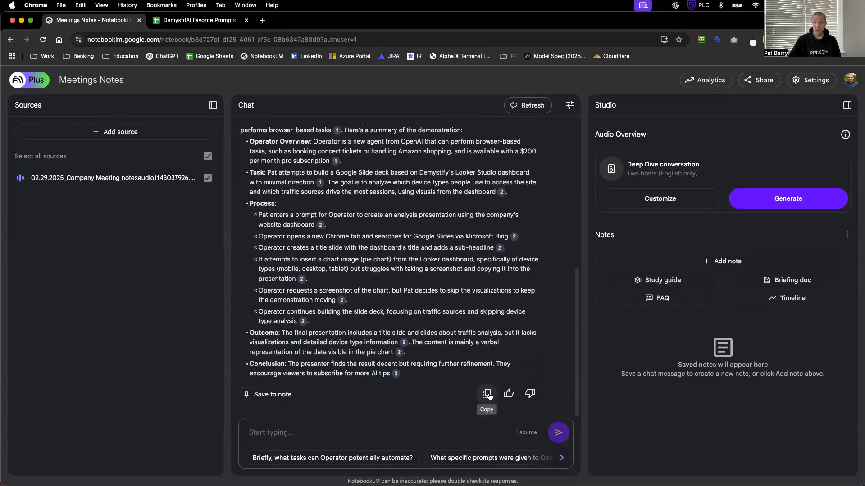
pyautogui.click(509, 393)
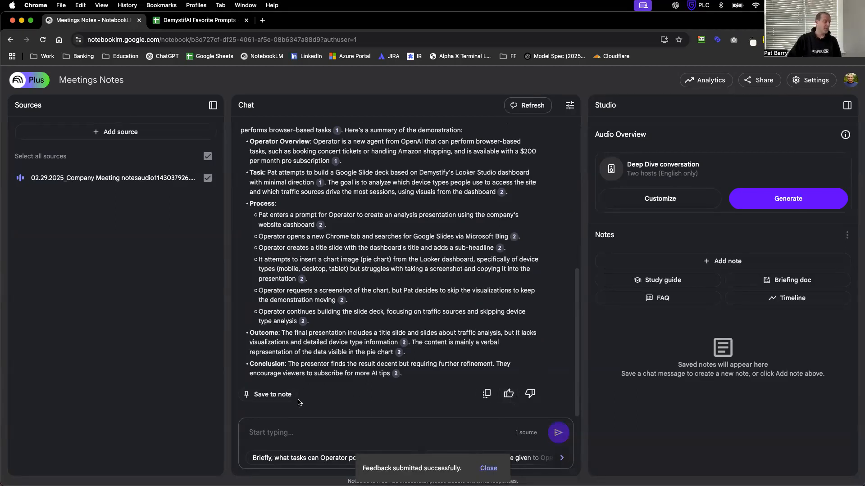
pyautogui.moveTo(271, 398)
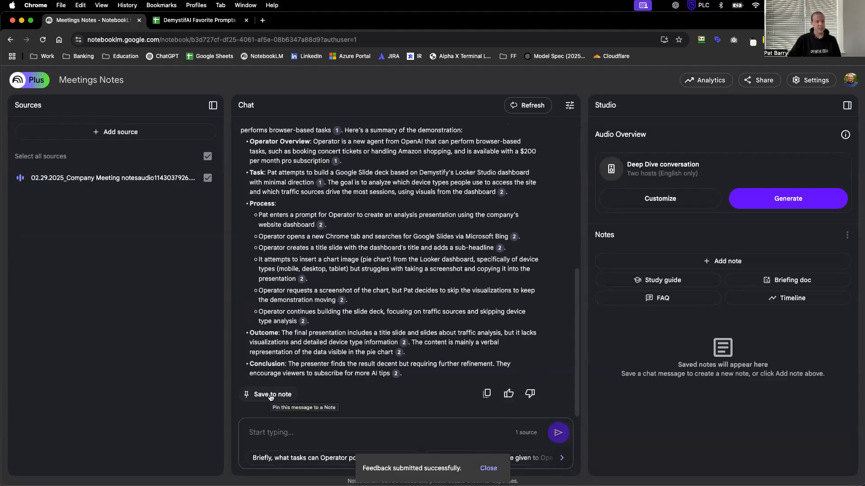
# Open the saved OpenAI Operator note and prefix its title with '02.19.2025_'
pyautogui.click(271, 395)
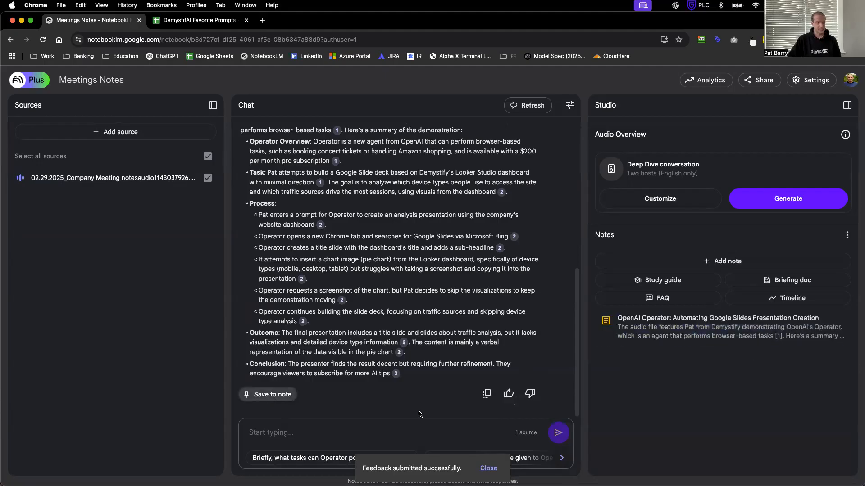
pyautogui.click(717, 326)
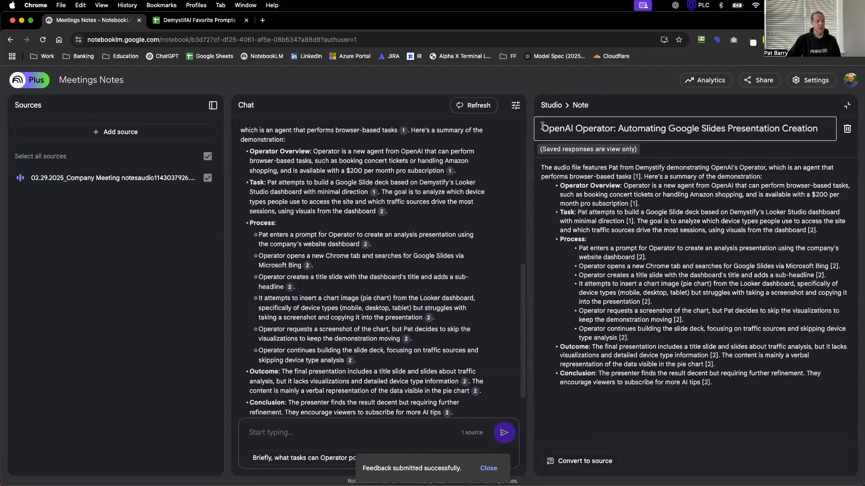
pyautogui.write('02')
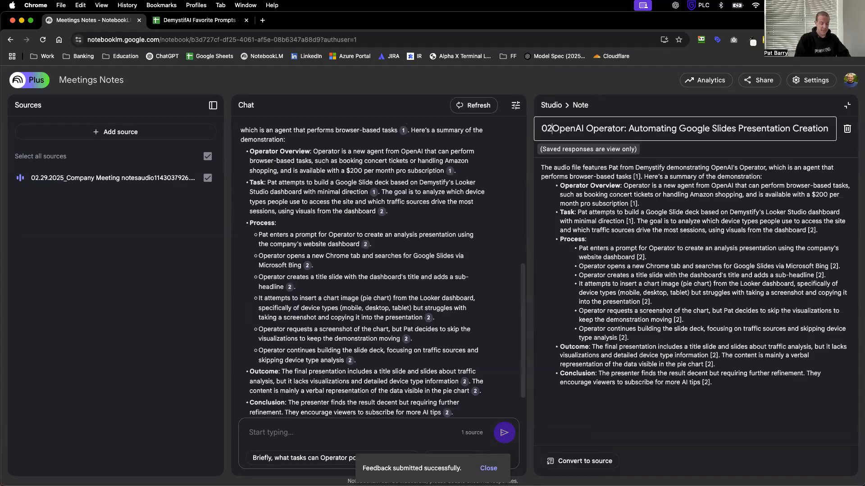
pyautogui.write('.2')
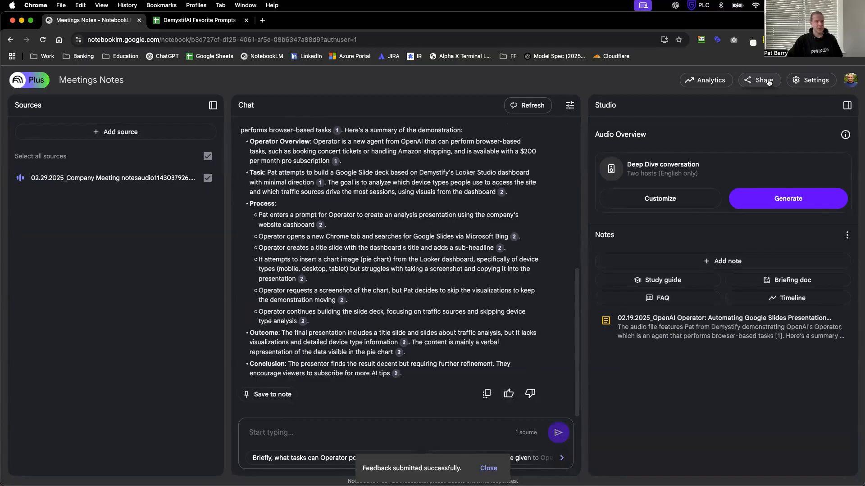
# Invite the suggested colleague to Meetings Notes with Editor access
pyautogui.click(765, 80)
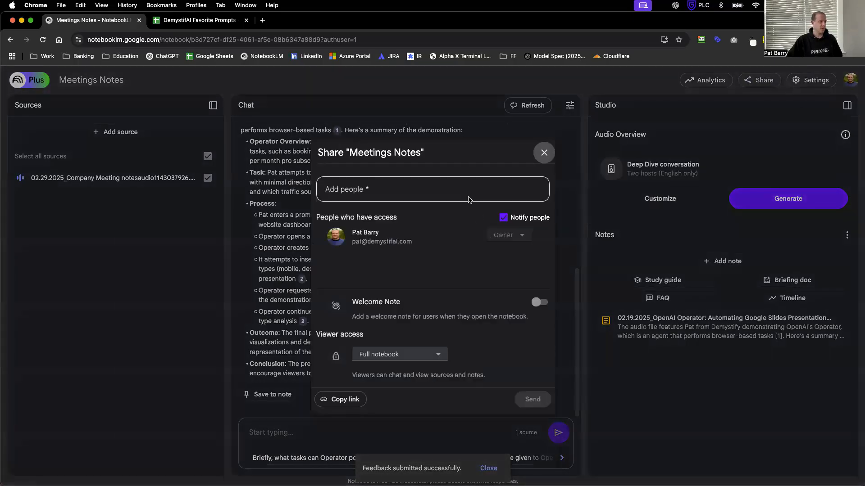
pyautogui.click(433, 189)
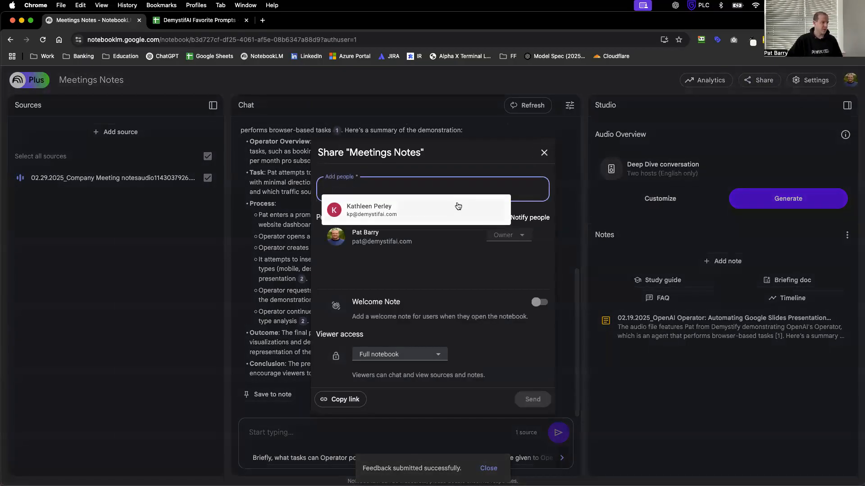
pyautogui.click(459, 209)
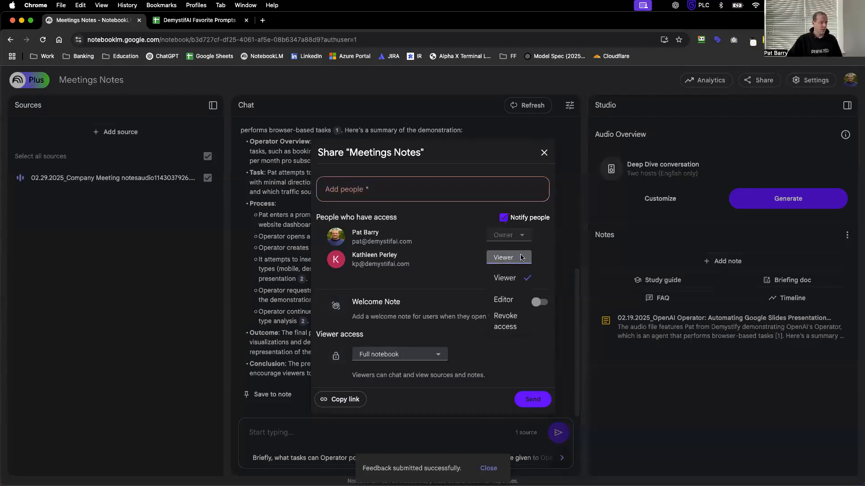
pyautogui.click(503, 299)
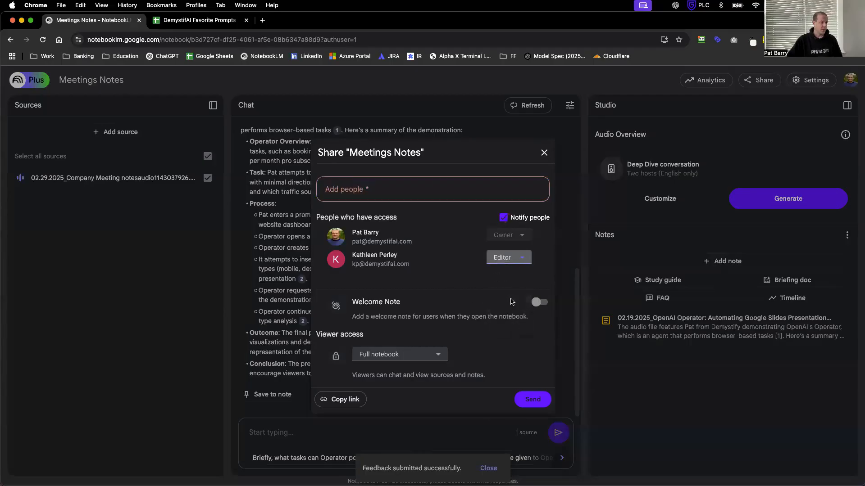
pyautogui.moveTo(426, 287)
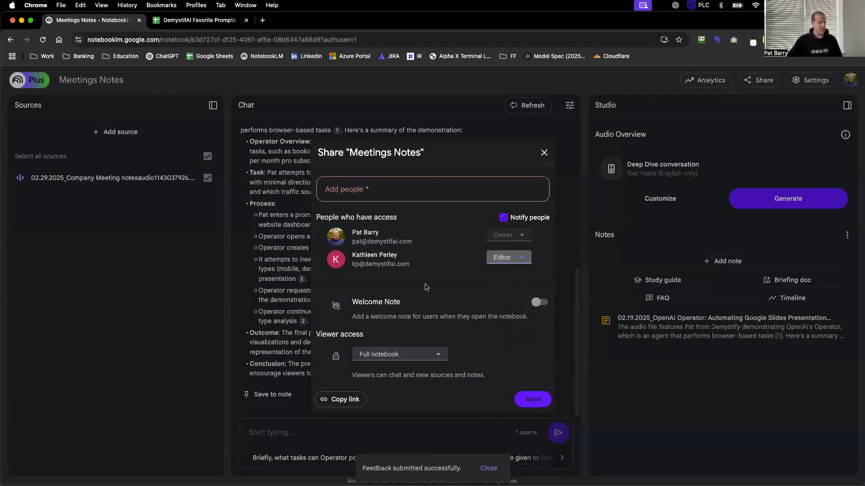
pyautogui.click(543, 152)
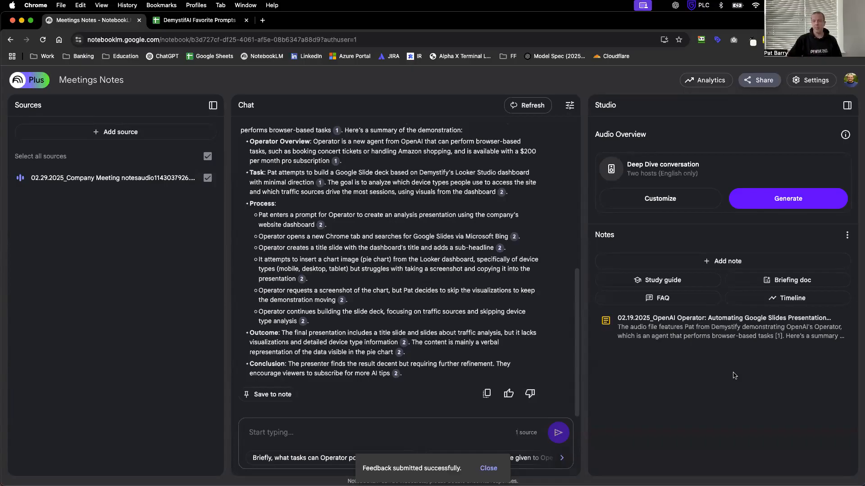
pyautogui.moveTo(719, 376)
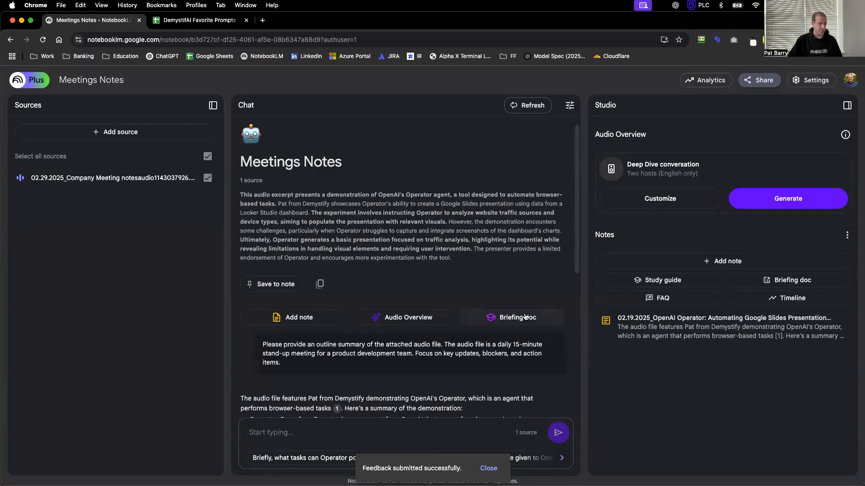
# Generate the 'OpenAI Operator: Browser Automation Agent Hands-On Review' briefing doc, read it, and close it
pyautogui.click(518, 318)
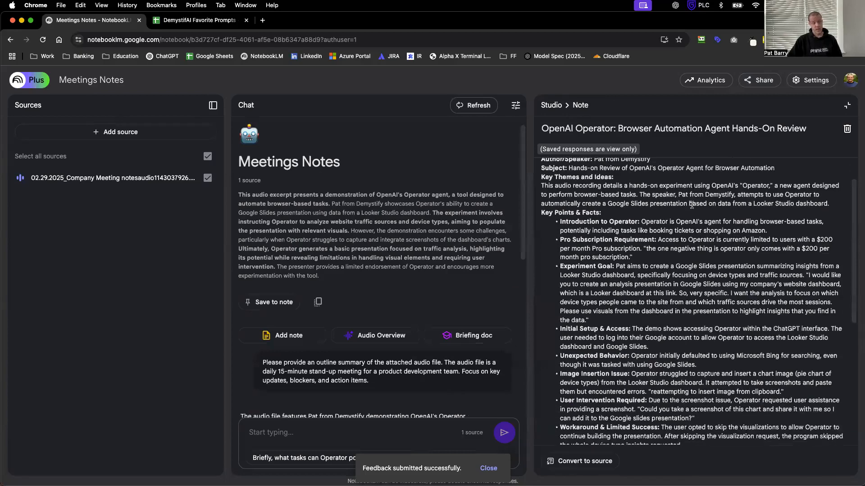
pyautogui.scroll(-3)
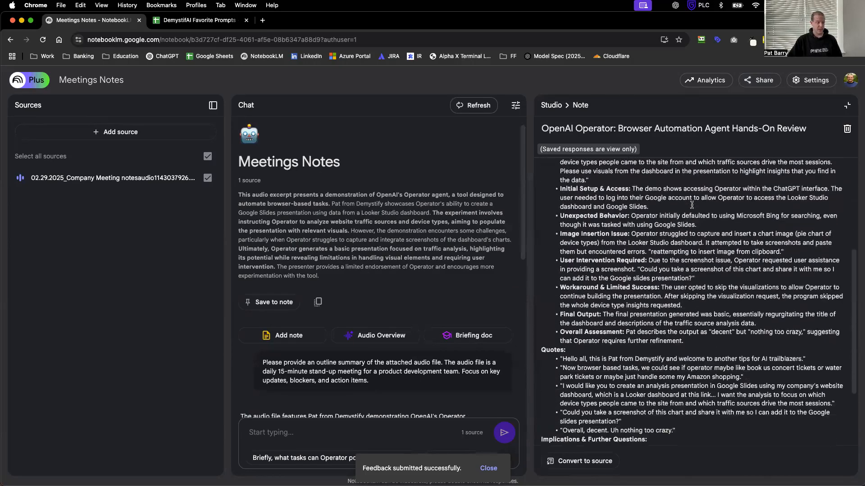
pyautogui.scroll(-3)
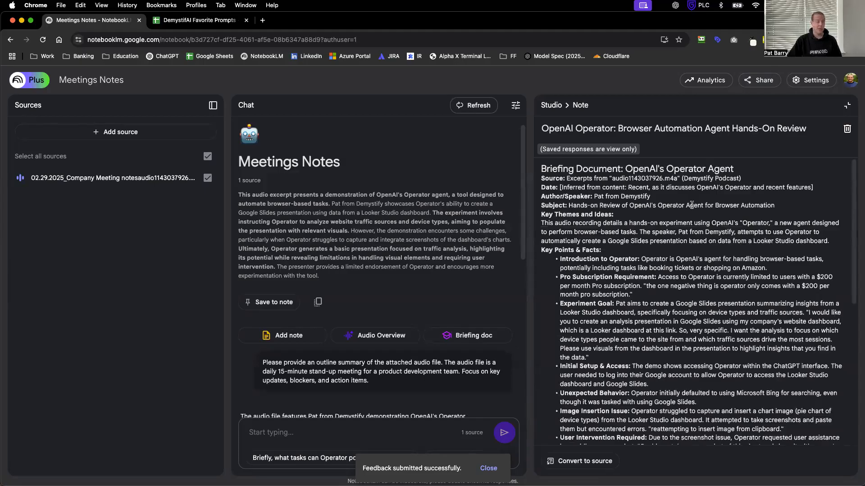
pyautogui.click(382, 335)
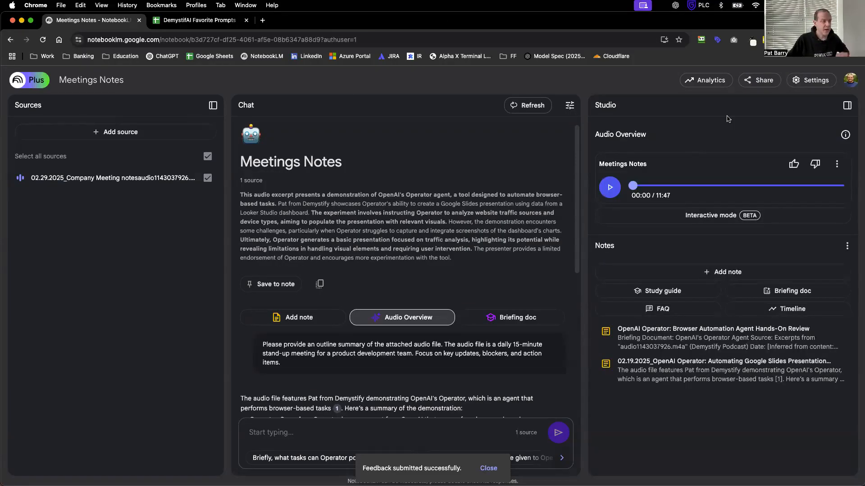
pyautogui.moveTo(617, 145)
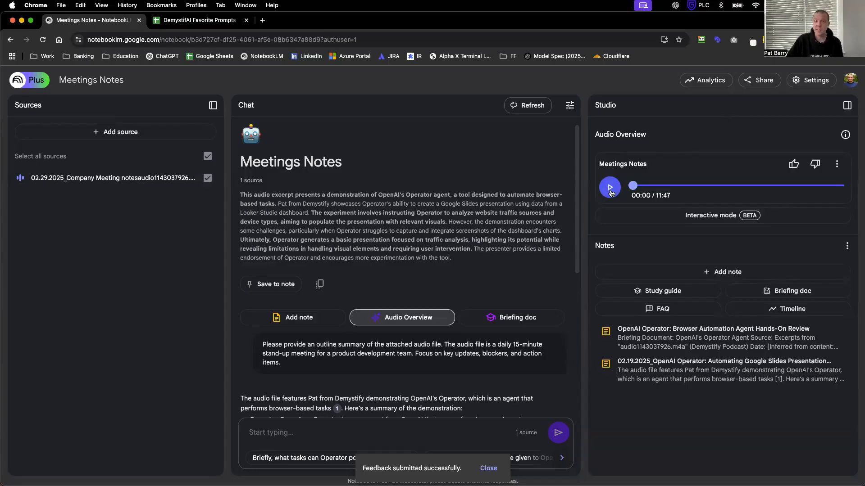
# Play the 11:47 audio overview, jump to about three minutes, and pause
pyautogui.click(610, 187)
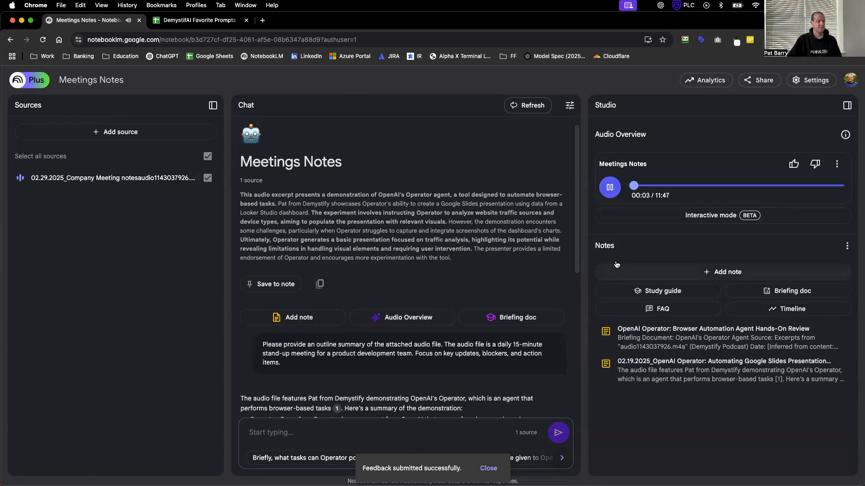
pyautogui.moveTo(643, 233)
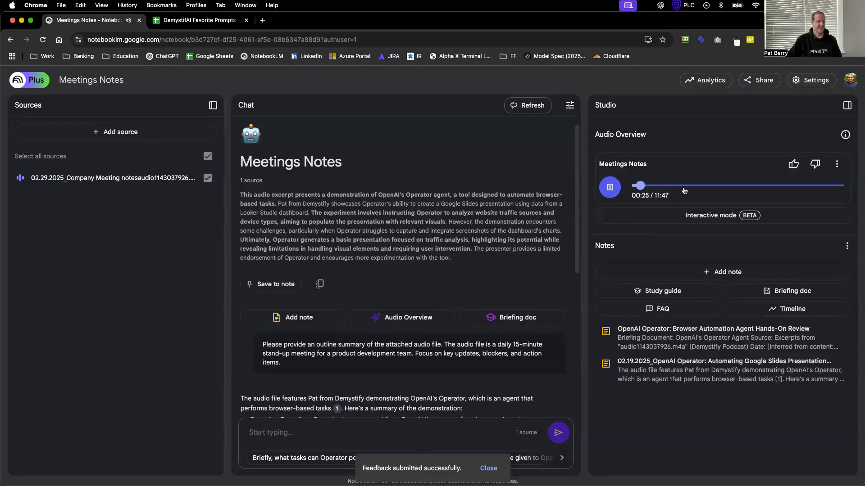
pyautogui.click(683, 185)
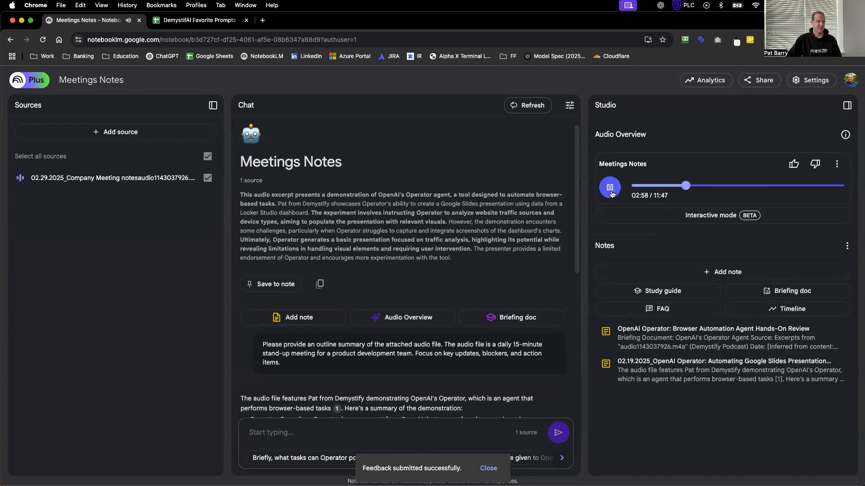
pyautogui.click(609, 188)
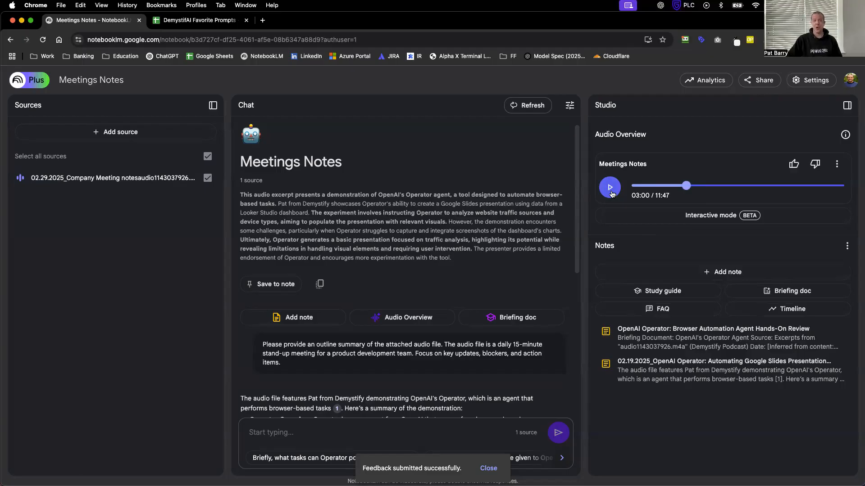
pyautogui.moveTo(610, 193)
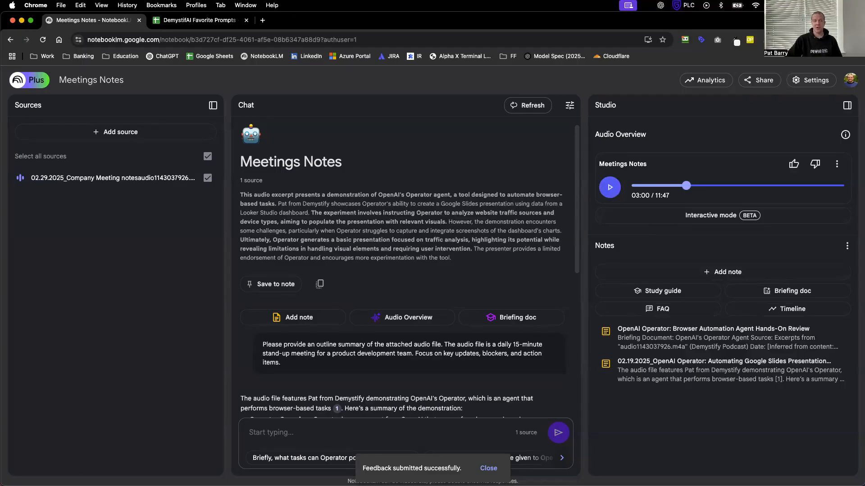